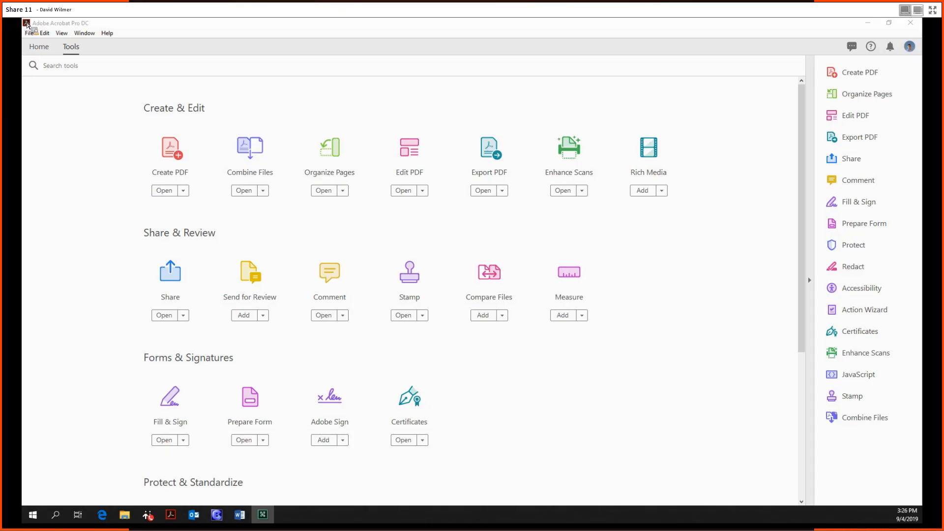
pyautogui.moveTo(224, 276)
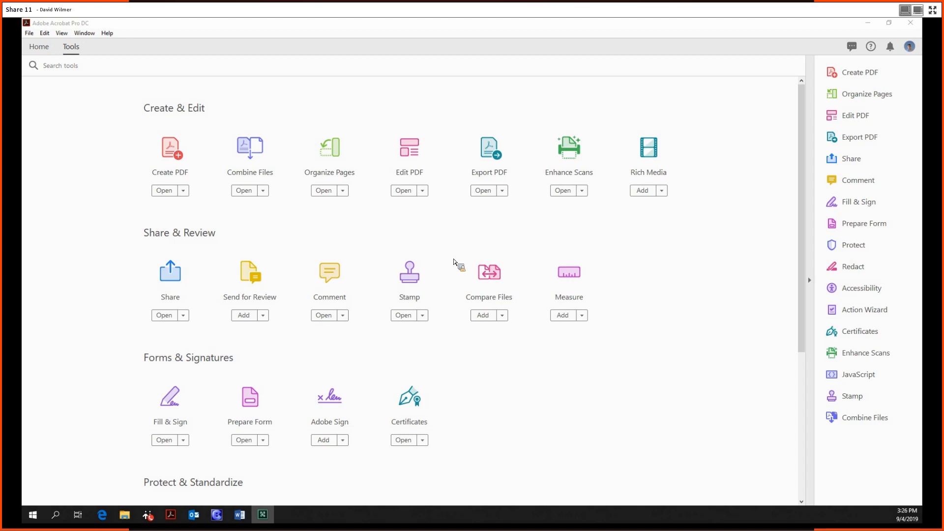
pyautogui.moveTo(468, 257)
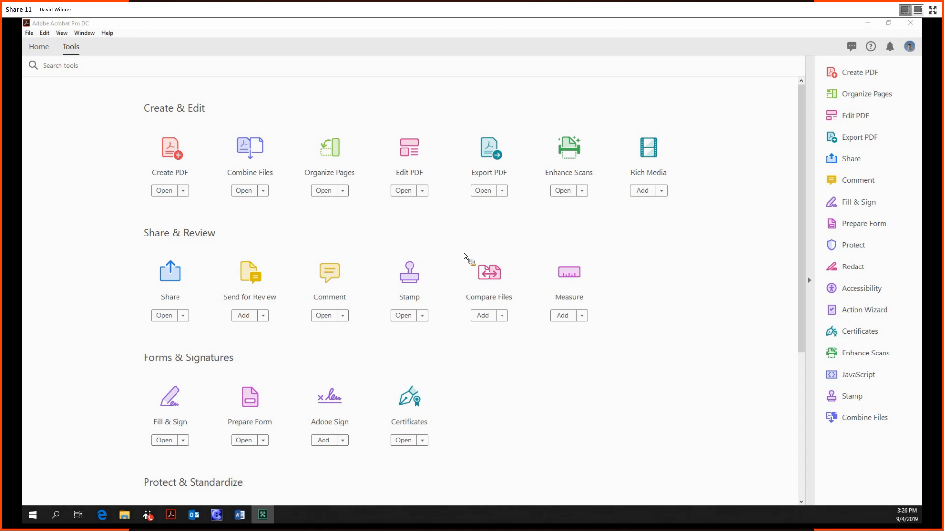
pyautogui.moveTo(564, 190)
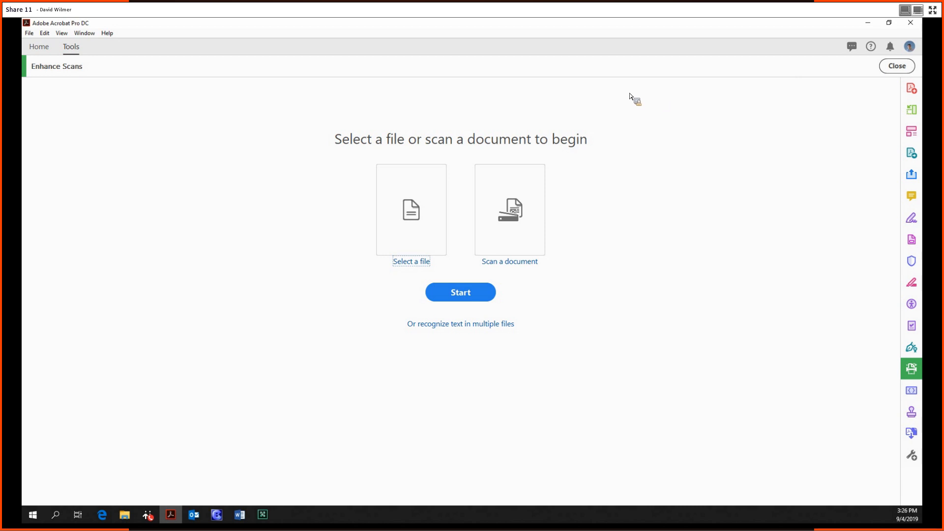
pyautogui.moveTo(426, 207)
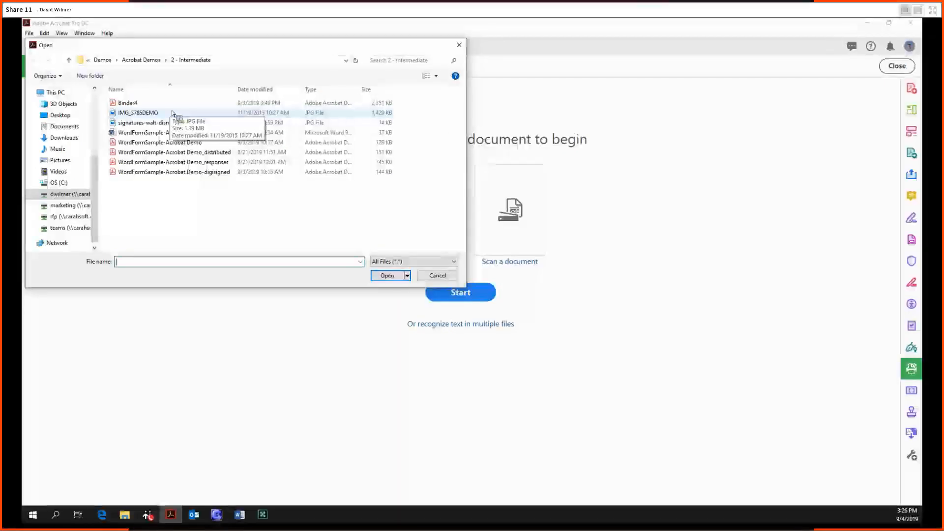
# Choose IMG_3785DEMO.jpg as the photographed form to enhance
pyautogui.click(387, 275)
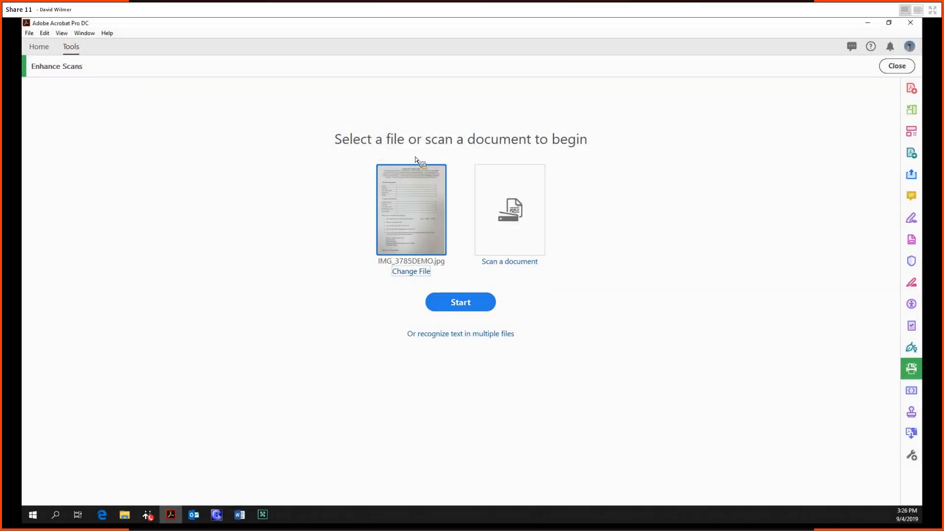
pyautogui.moveTo(414, 228)
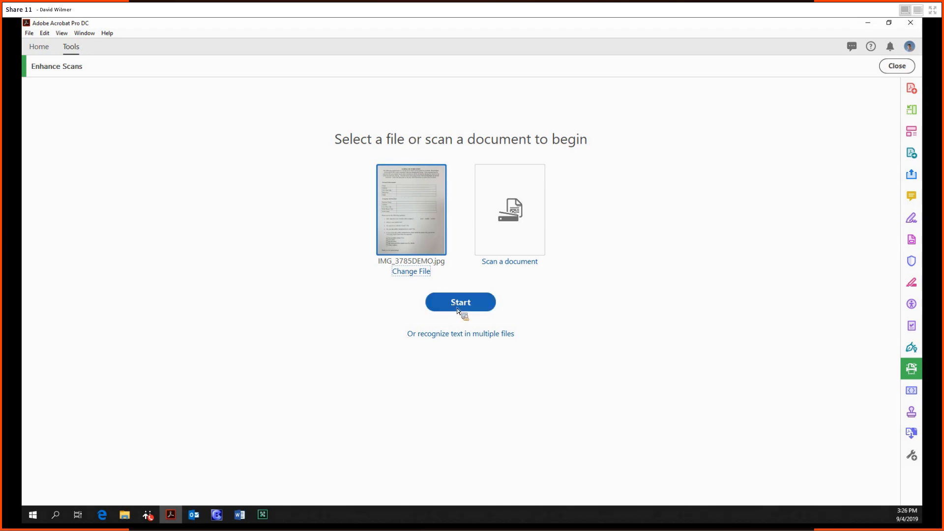
# Start converting IMG_3785DEMO.jpg into a PDF
pyautogui.click(459, 302)
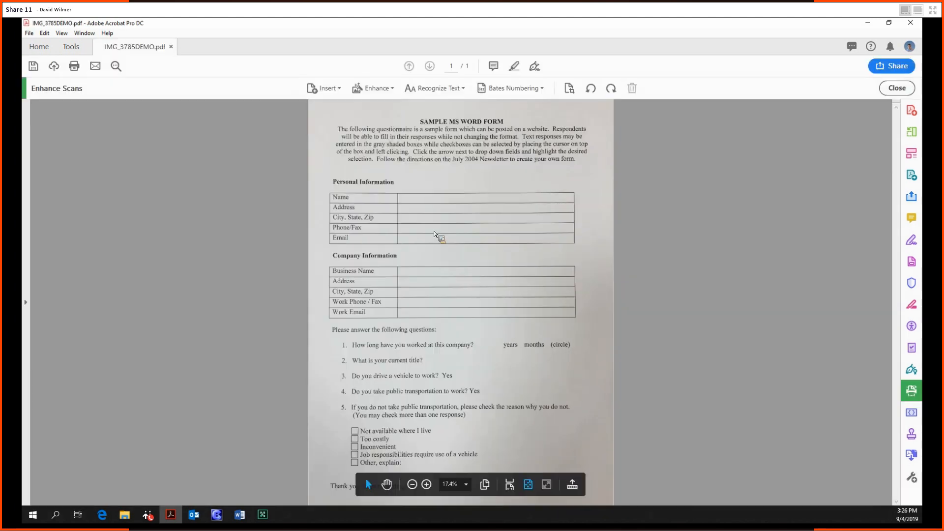
pyautogui.moveTo(462, 213)
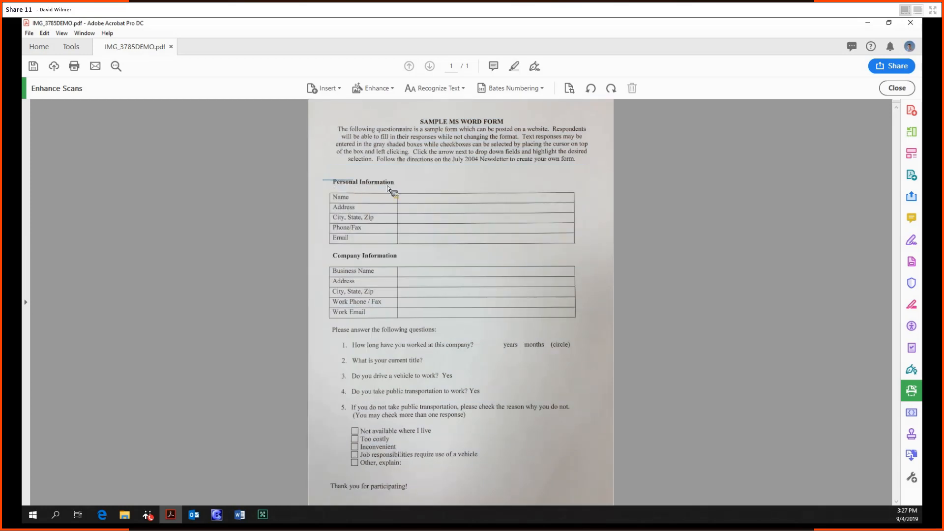
pyautogui.moveTo(630, 241)
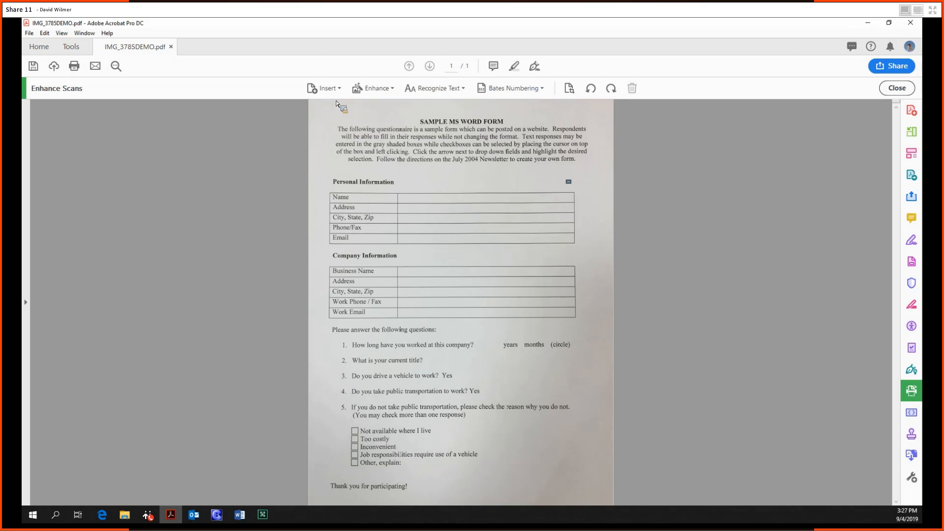
# Insert IMG_3785DEMO from file as a new page after page 1
pyautogui.click(325, 88)
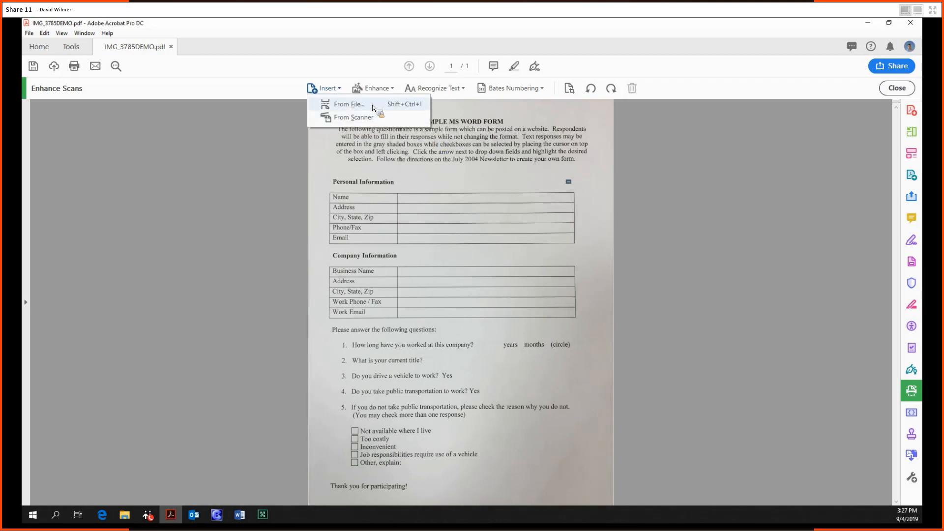
pyautogui.click(348, 103)
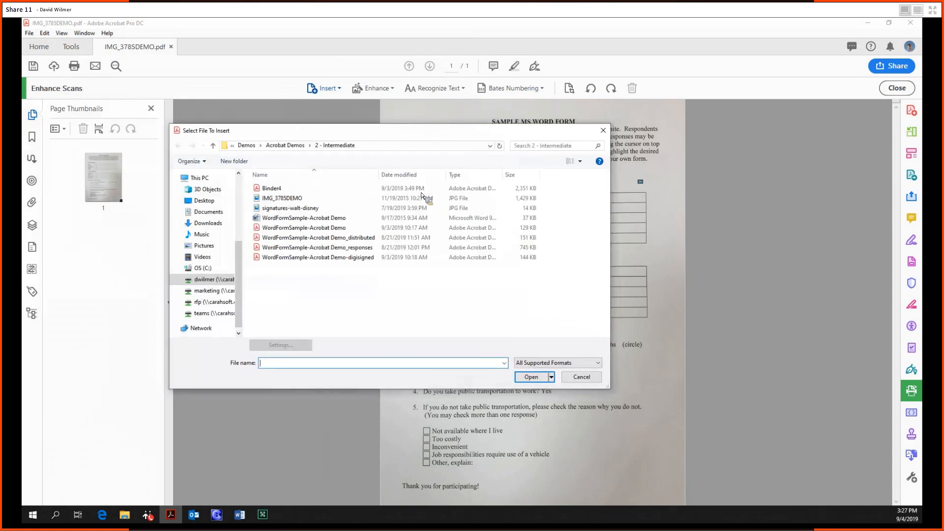
pyautogui.click(281, 198)
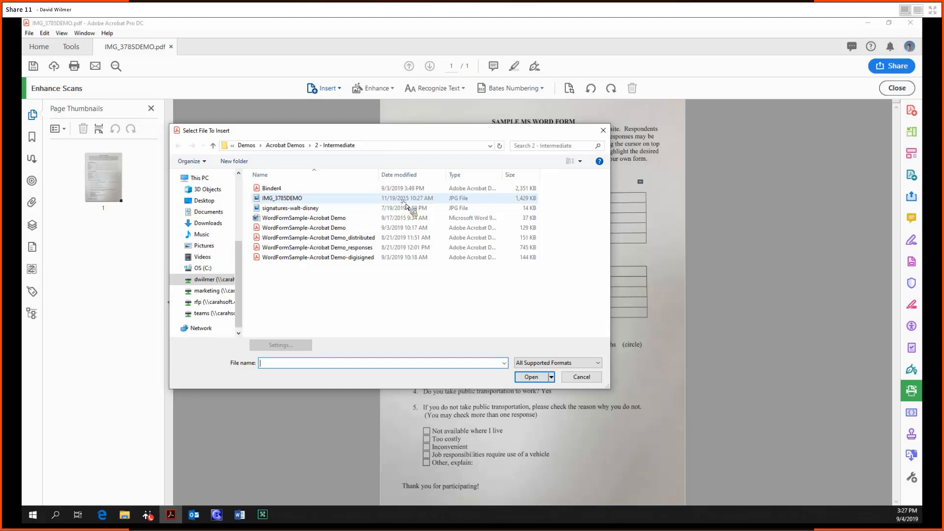
pyautogui.click(531, 376)
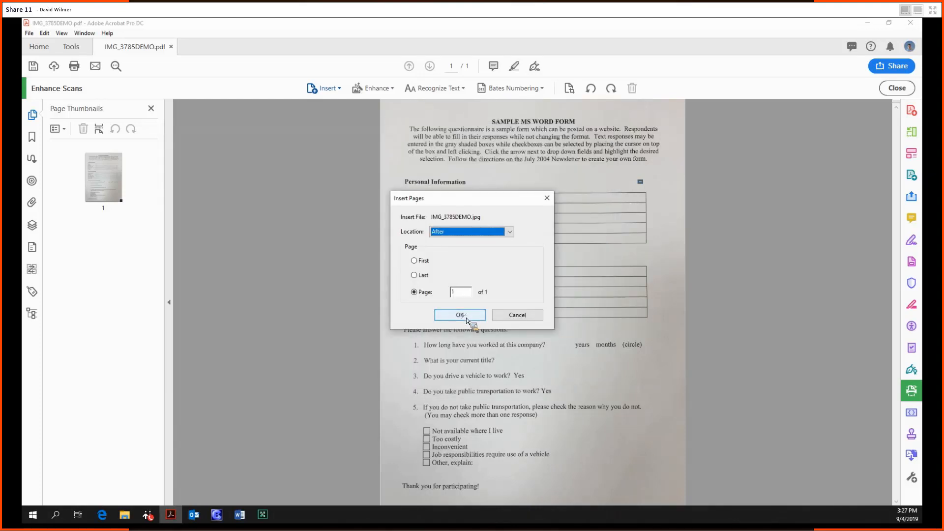
pyautogui.click(459, 314)
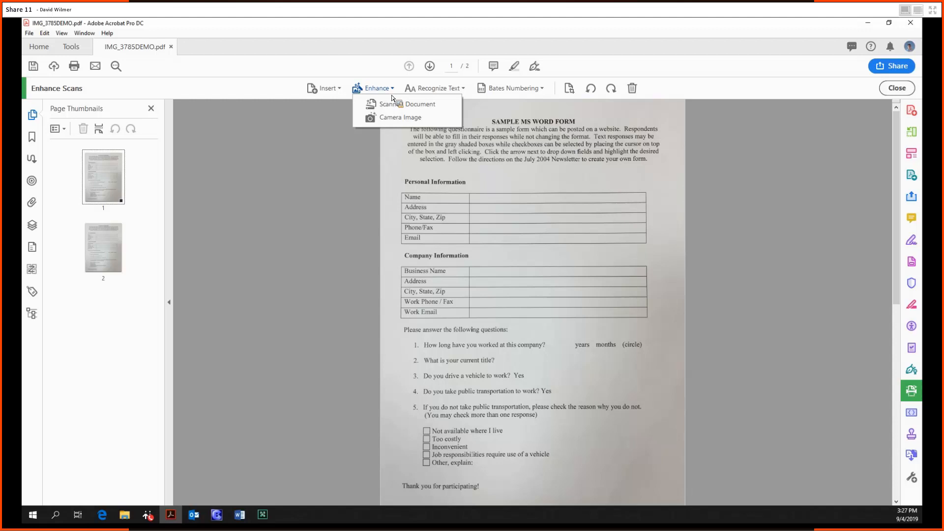
pyautogui.moveTo(397, 136)
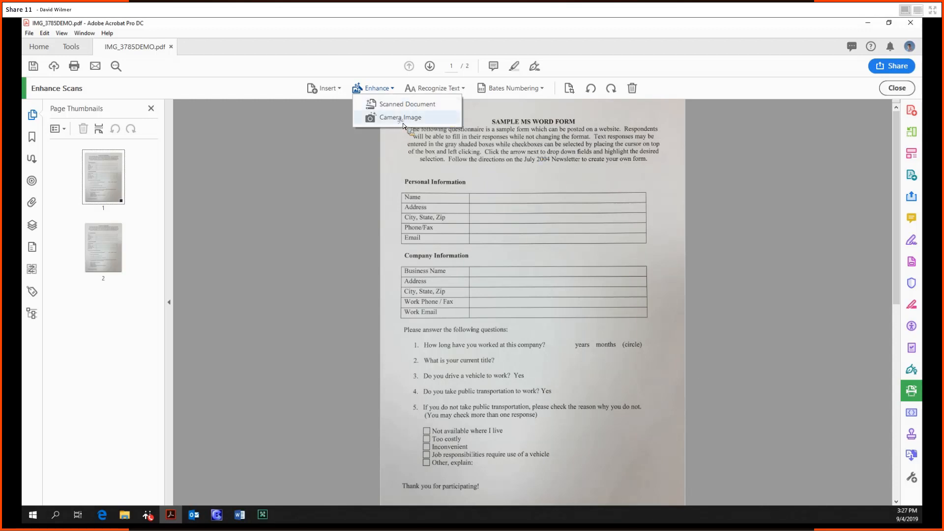
# Enhance page 1 as a camera photo, dragging the top border corners to the page edges
pyautogui.click(400, 118)
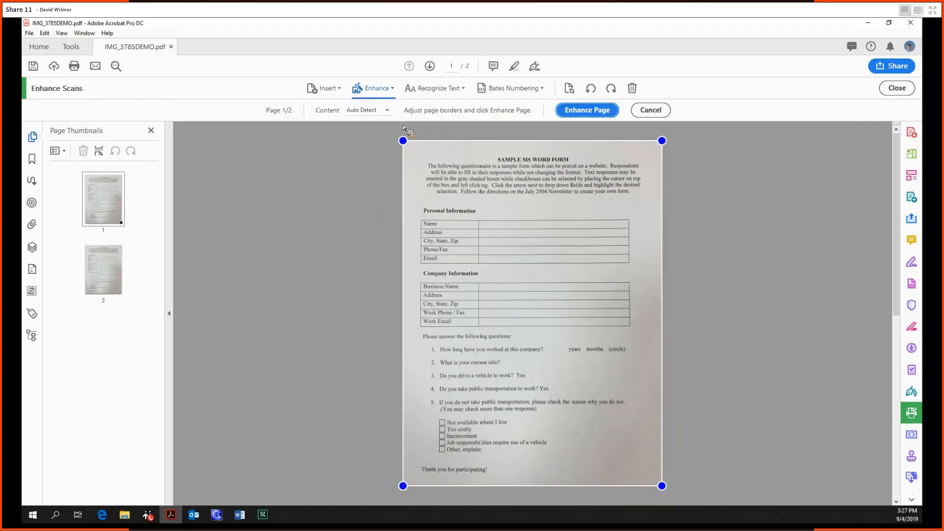
pyautogui.moveTo(560, 206)
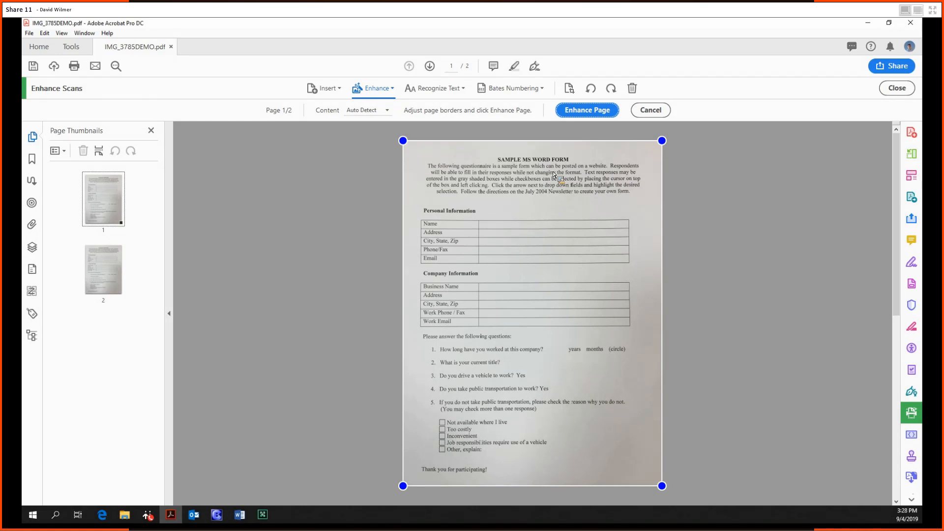
pyautogui.moveTo(558, 179)
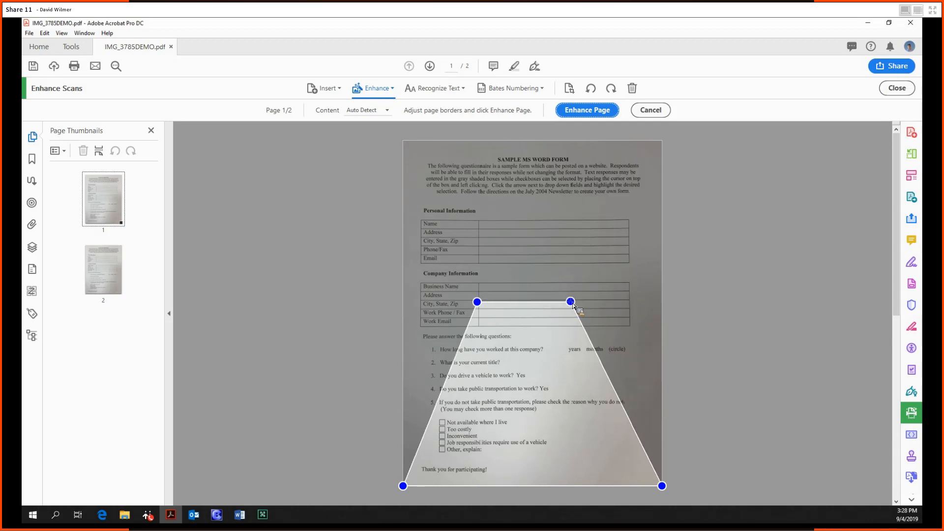
pyautogui.moveTo(571, 302); pyautogui.dragTo(572, 301)
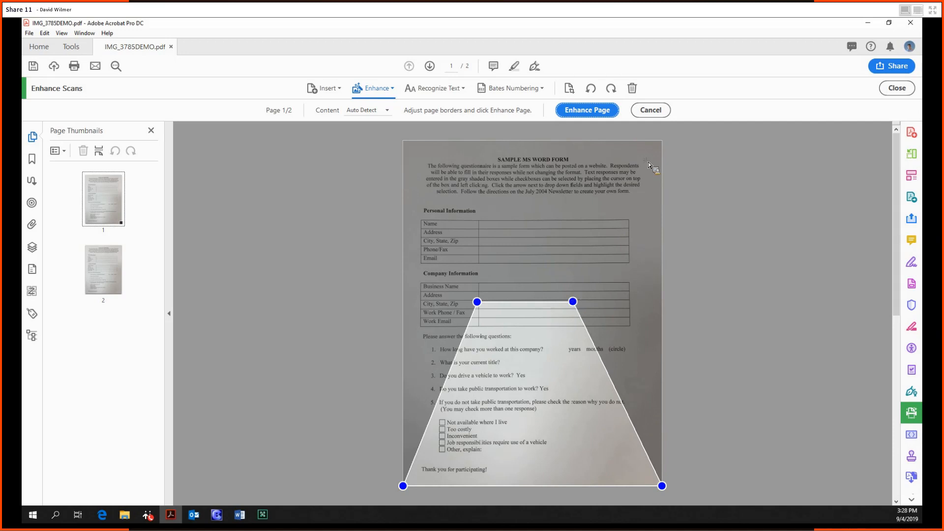
pyautogui.moveTo(573, 301); pyautogui.dragTo(662, 140)
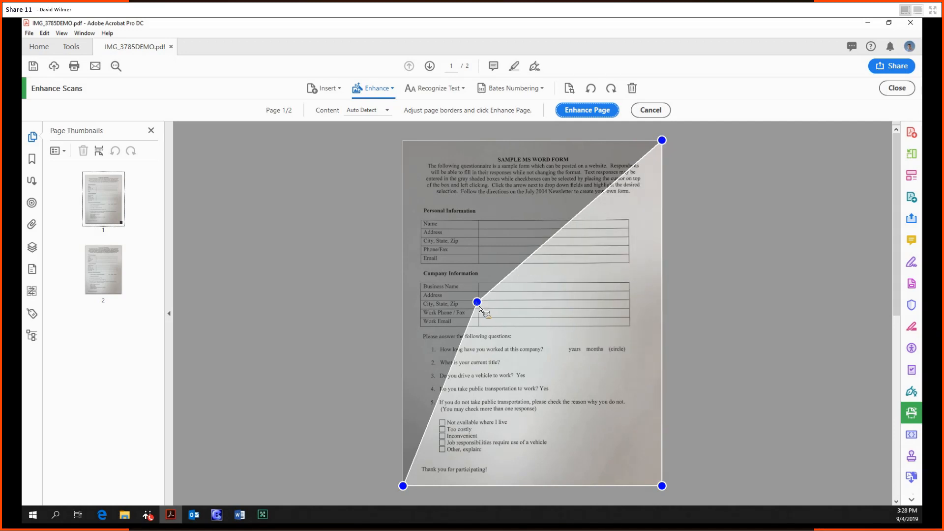
pyautogui.moveTo(479, 301); pyautogui.dragTo(402, 141)
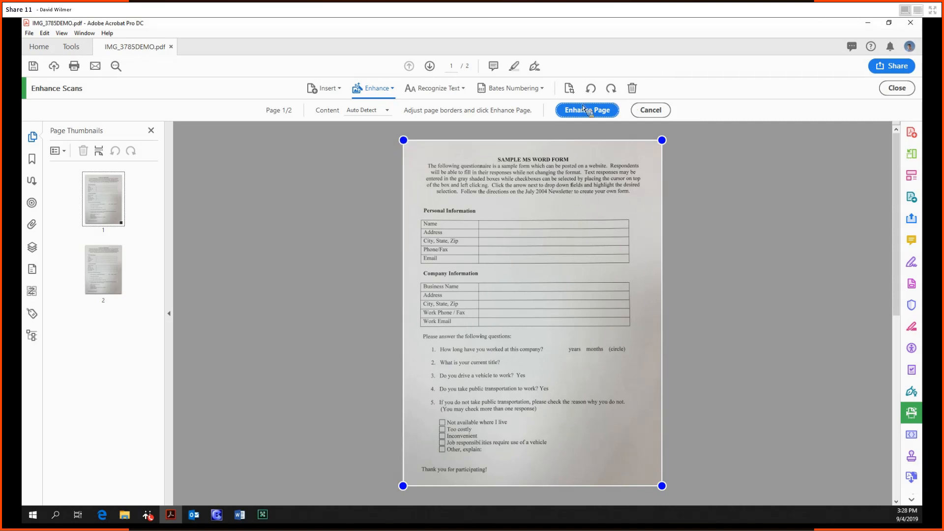
# Apply the enhancement to page 1, then to page 2
pyautogui.click(586, 110)
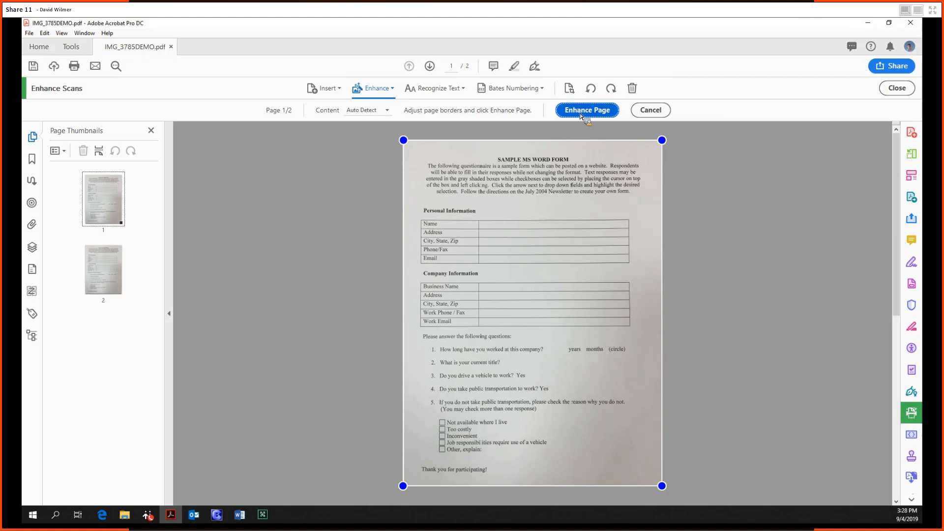
pyautogui.click(587, 110)
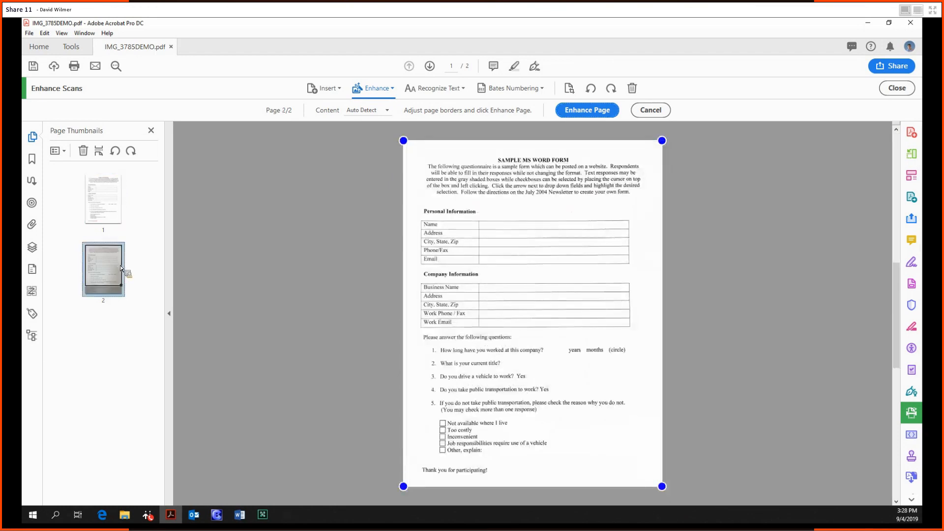
pyautogui.click(585, 110)
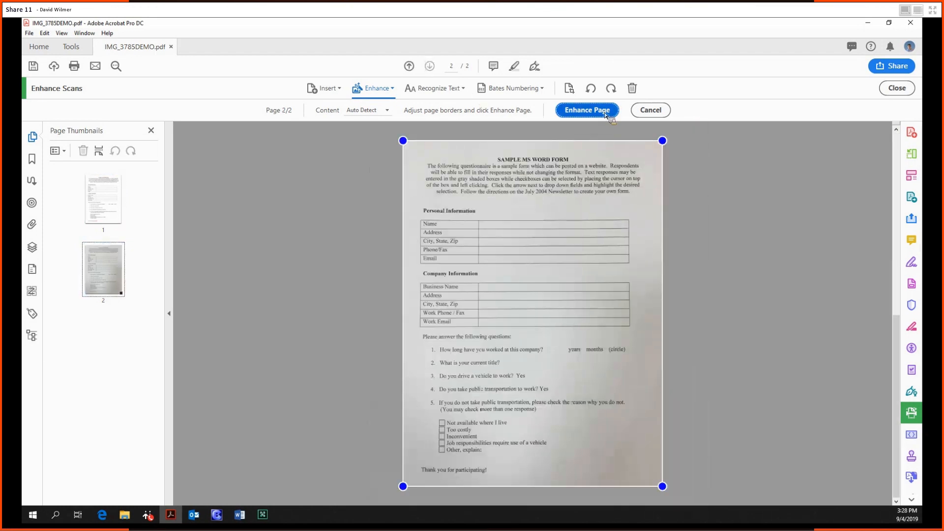
pyautogui.click(585, 110)
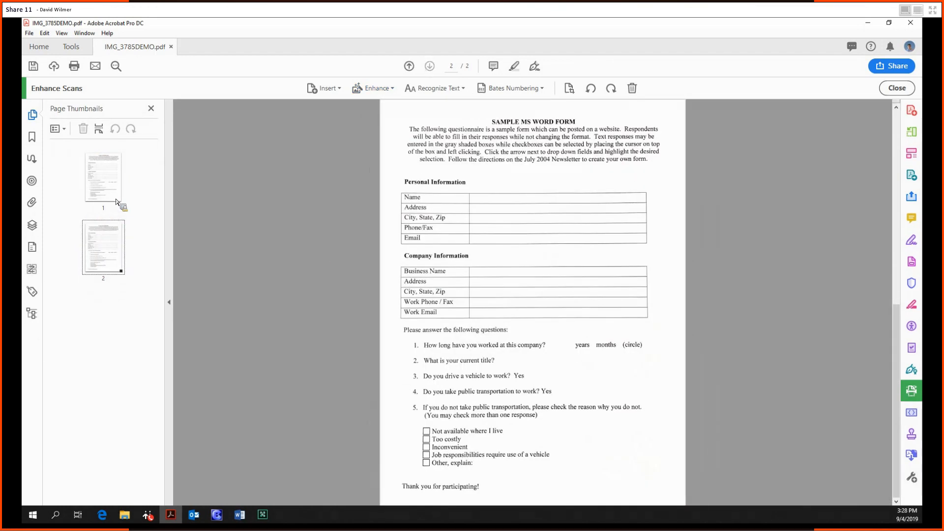
# Return to page 1, select the intro paragraph, and show the Recognize Text options
pyautogui.click(103, 176)
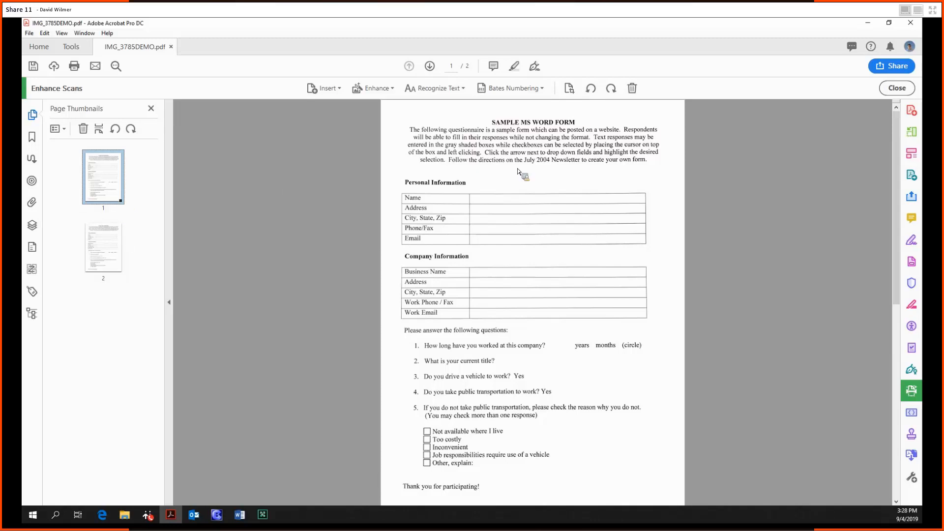
pyautogui.moveTo(413, 154)
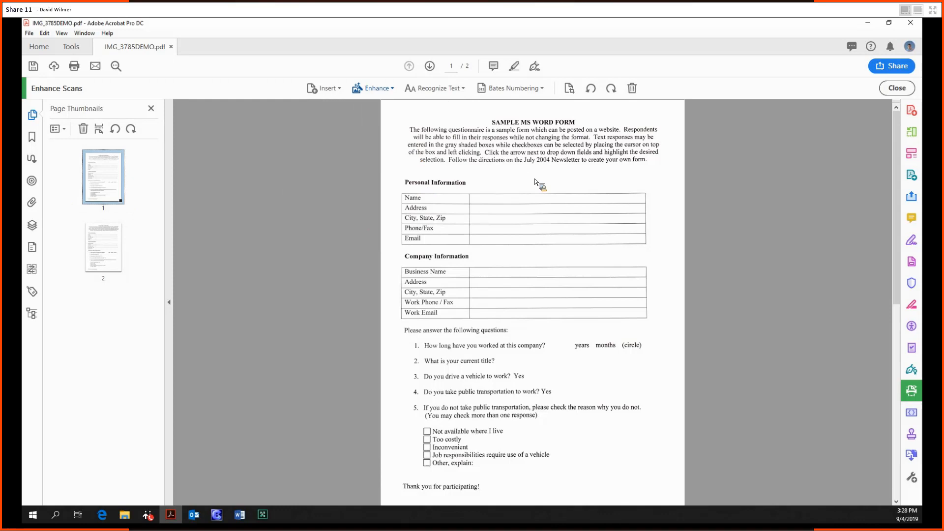
pyautogui.moveTo(593, 301)
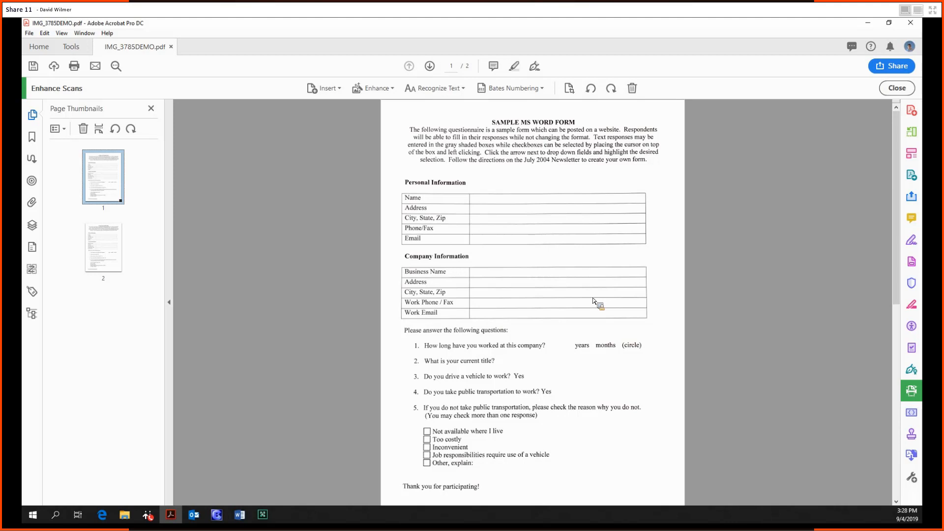
pyautogui.moveTo(413, 161)
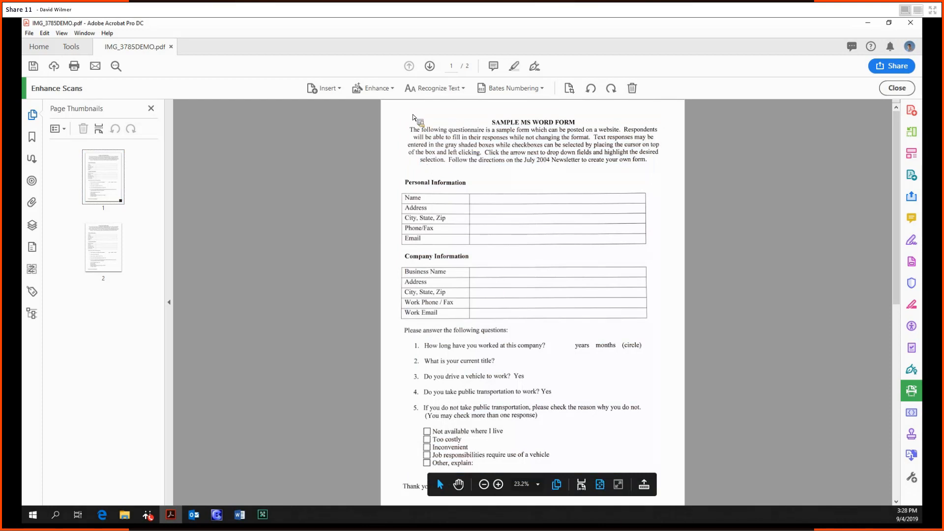
pyautogui.moveTo(416, 124); pyautogui.dragTo(647, 172)
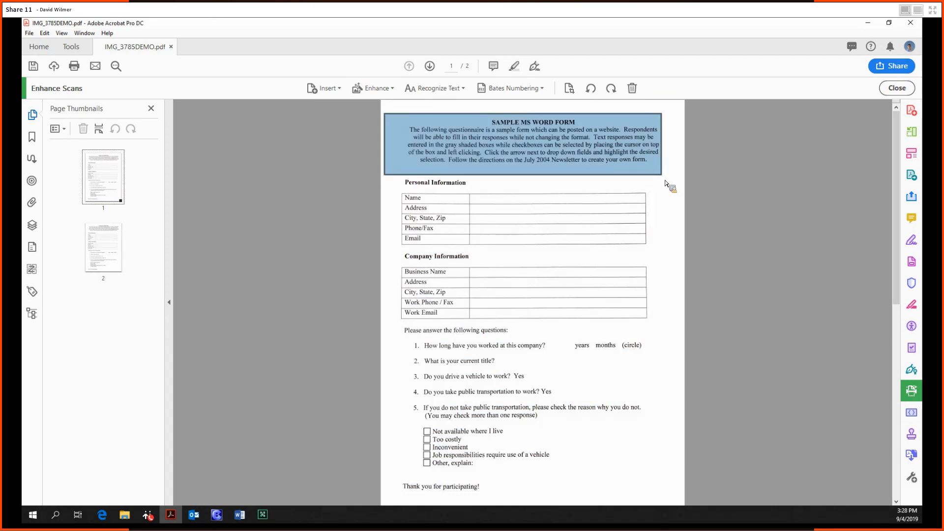
pyautogui.click(434, 88)
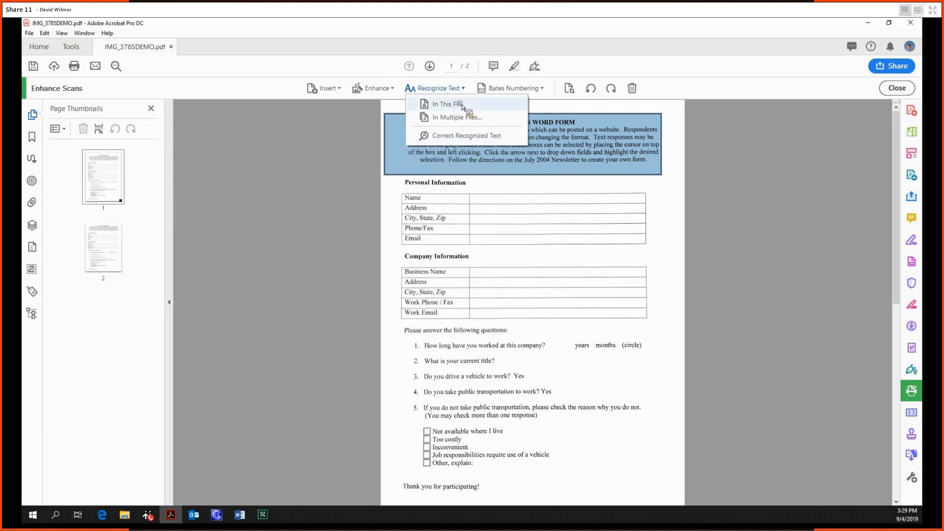
# Recognize text in this file on all pages in English (US)
pyautogui.click(440, 103)
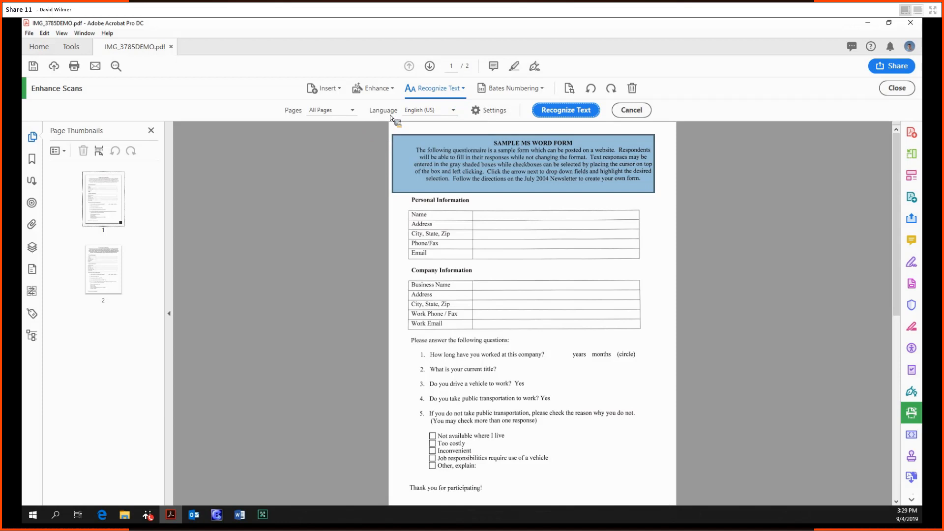
pyautogui.click(564, 110)
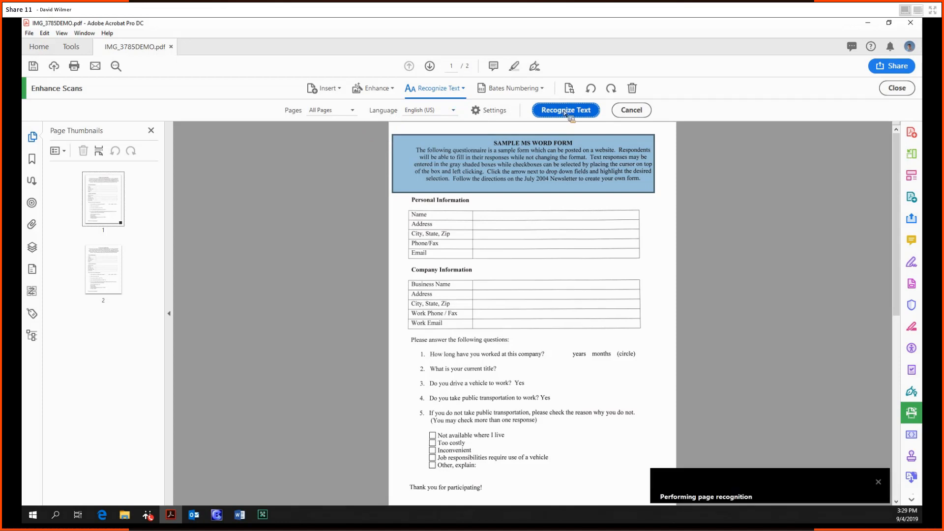
pyautogui.click(565, 109)
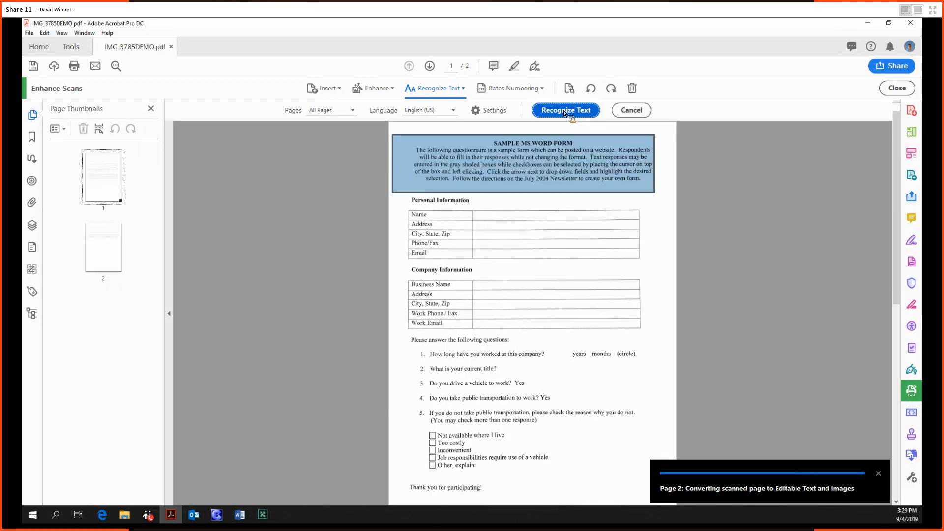
pyautogui.click(565, 111)
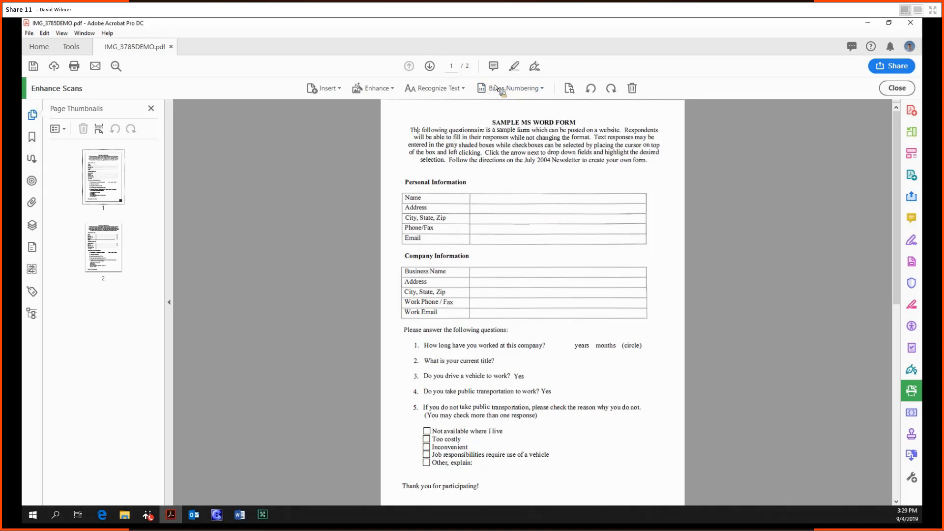
# Delete page 2 and confirm the deletion
pyautogui.click(513, 88)
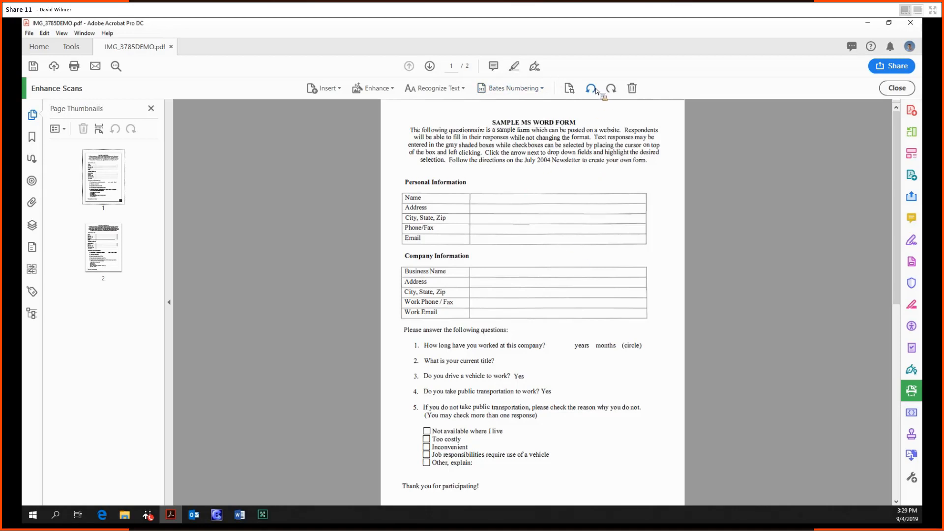
pyautogui.moveTo(568, 88)
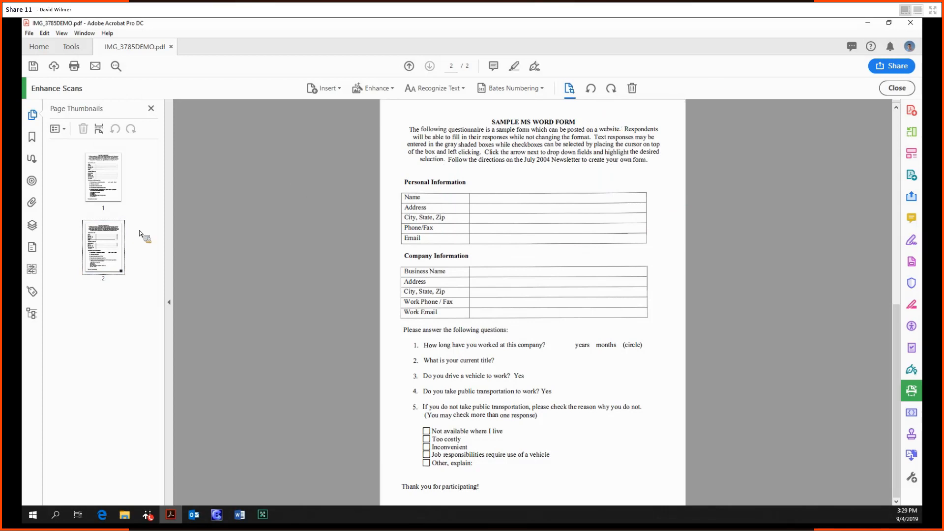
pyautogui.click(591, 88)
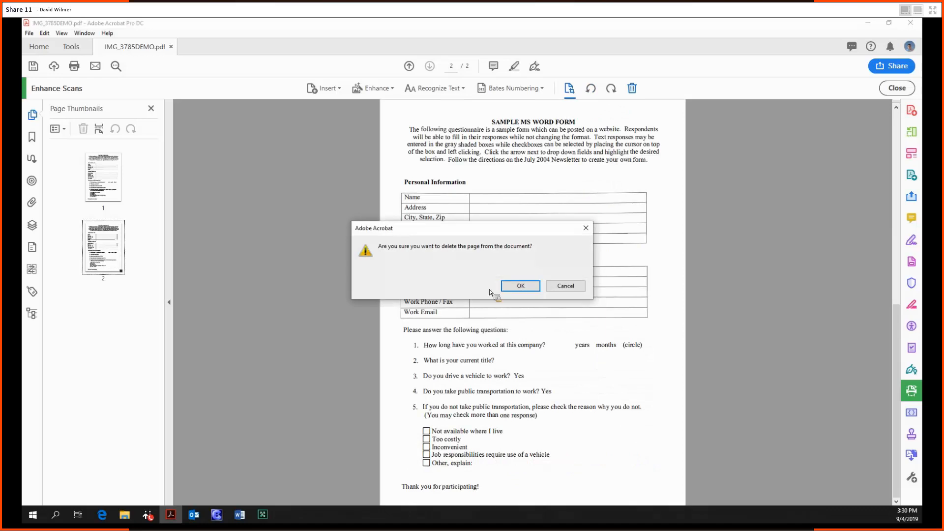
pyautogui.click(520, 285)
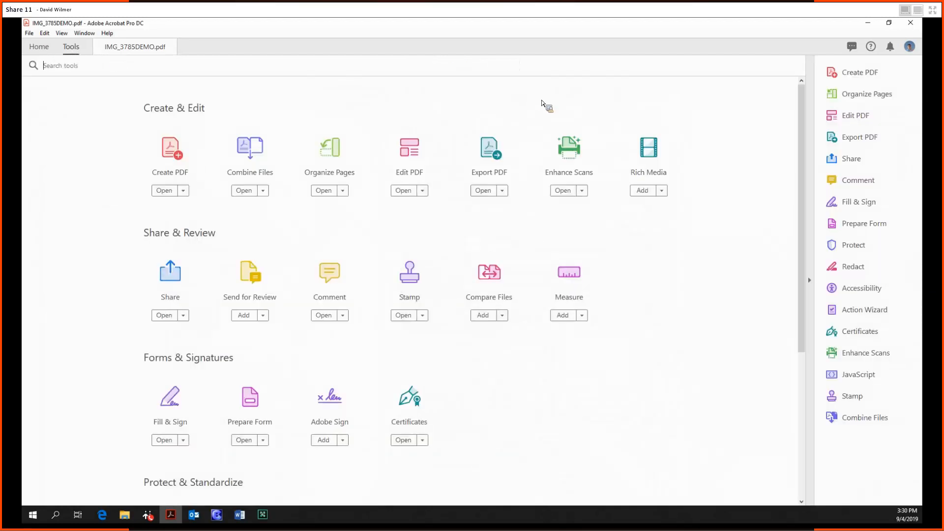
pyautogui.moveTo(569, 114)
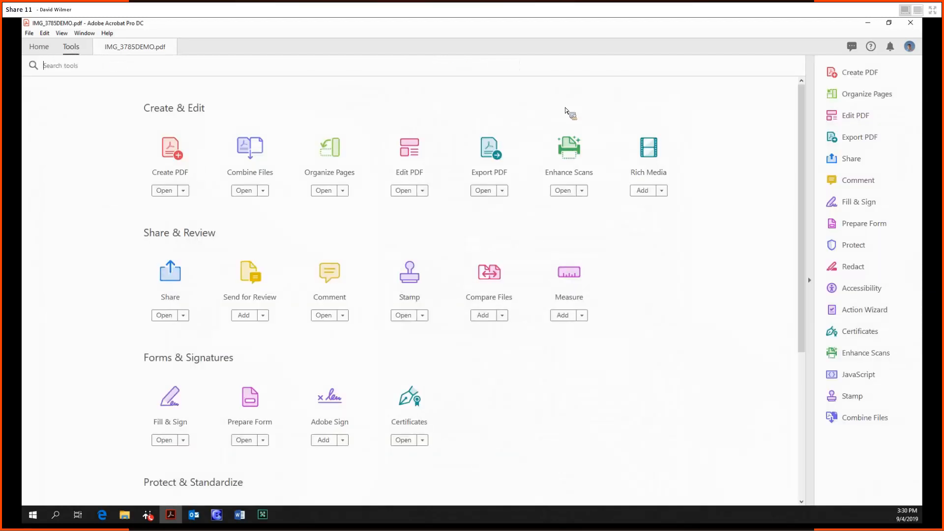